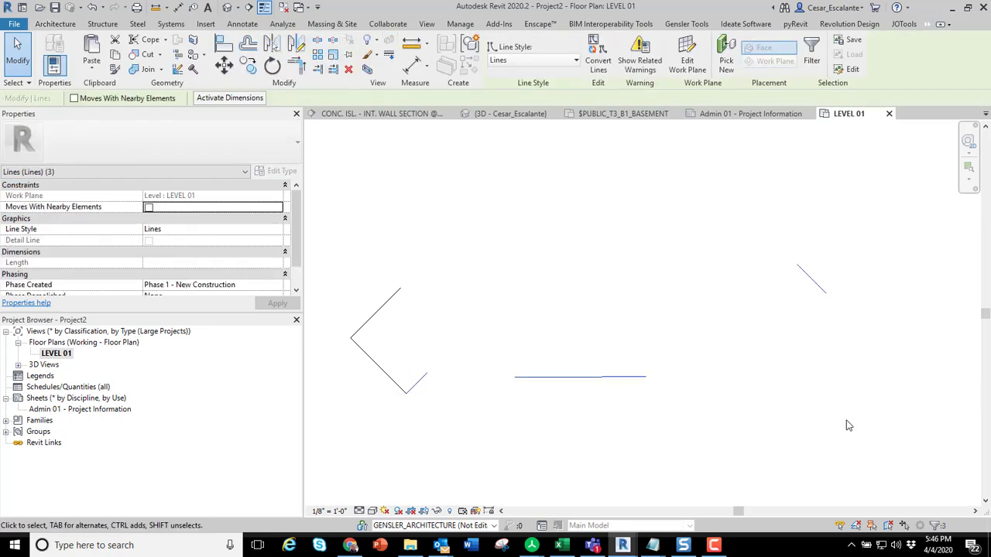
mouse_move(740, 307)
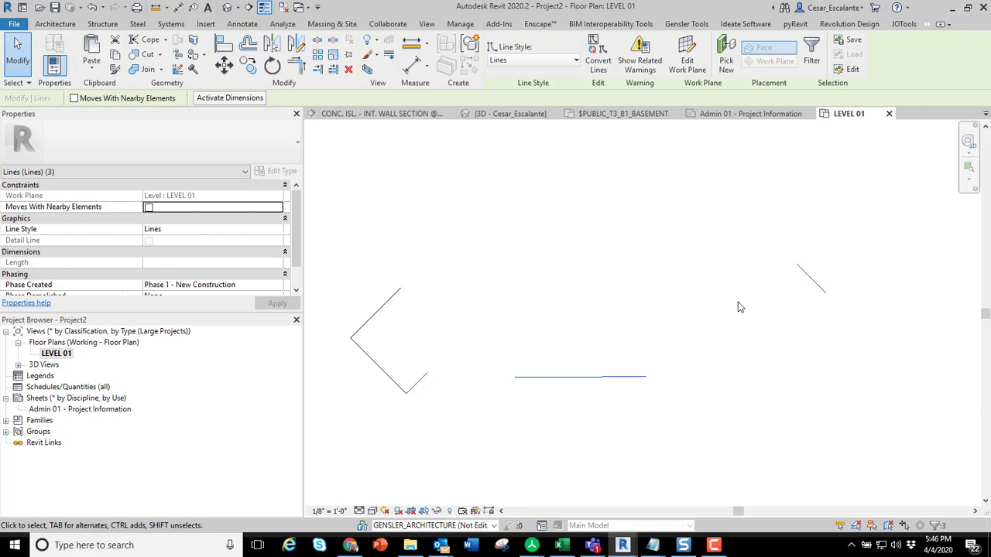
mouse_move(669, 314)
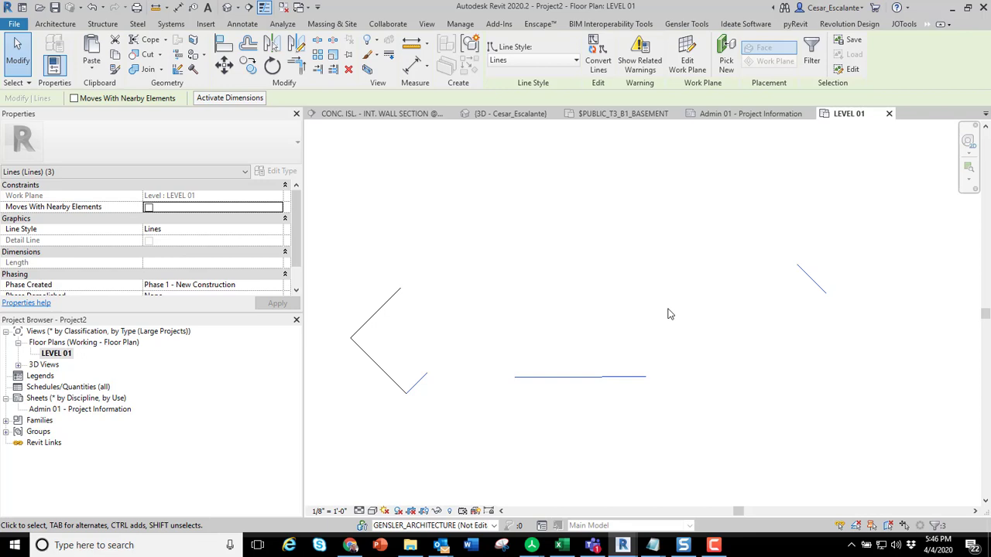
mouse_move(659, 308)
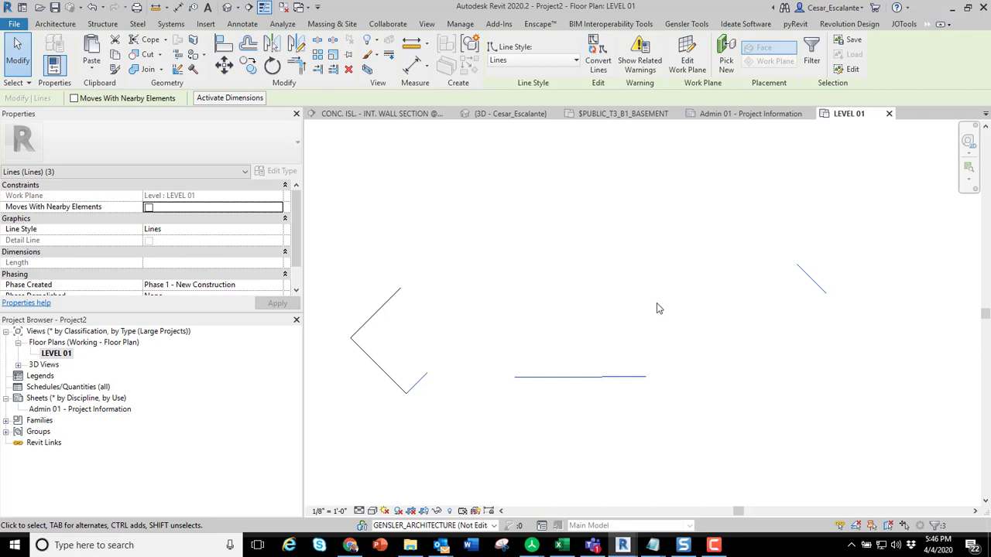
- Review the off-axis warnings for the three lines, then bring the straigthen2.dyn Dynamo window forward
click(639, 54)
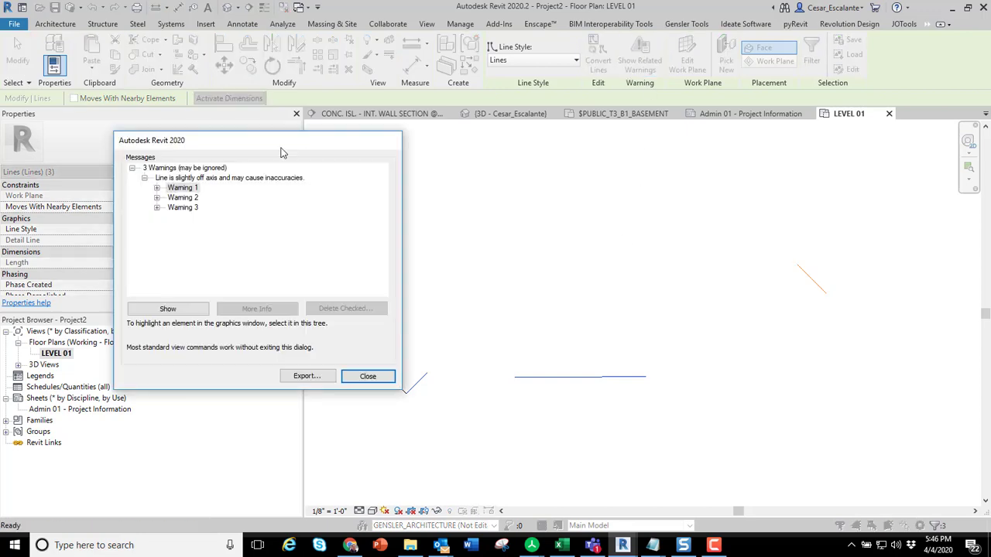
drag(282, 140, 599, 147)
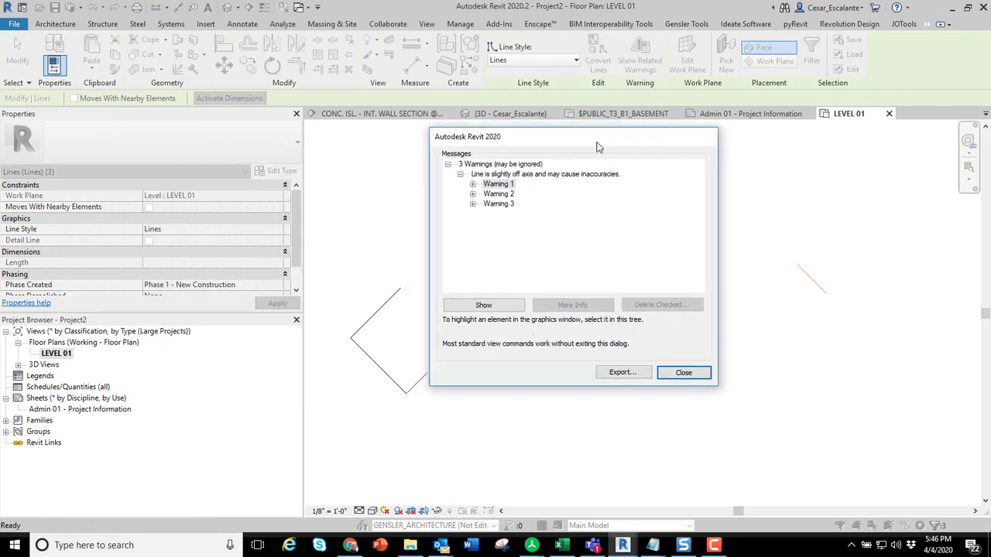
click(473, 184)
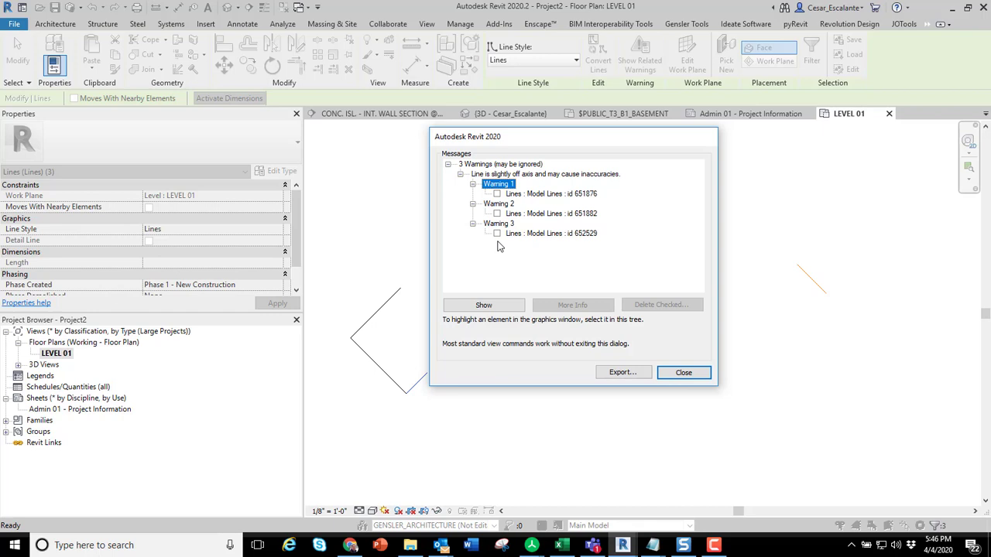
mouse_move(515, 246)
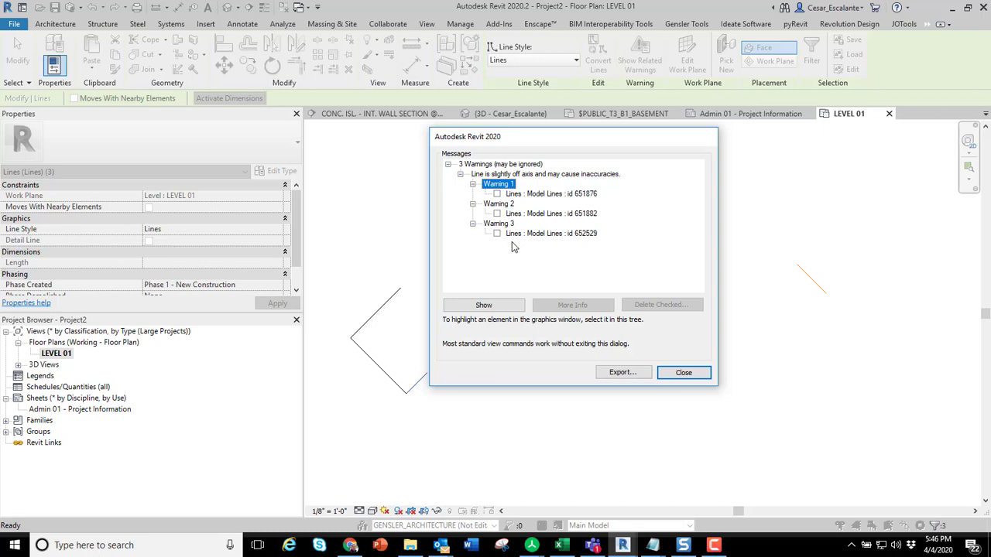
mouse_move(671, 373)
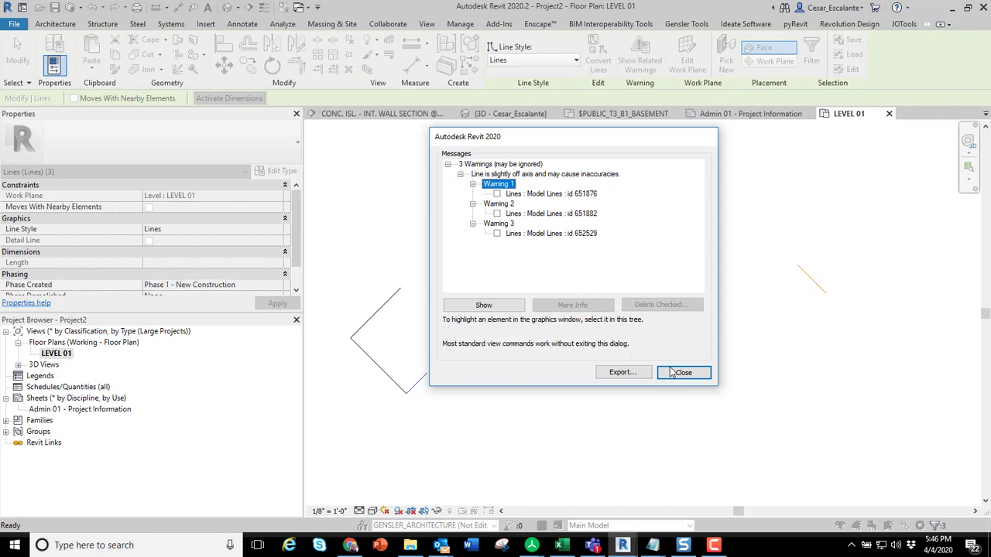
mouse_move(684, 372)
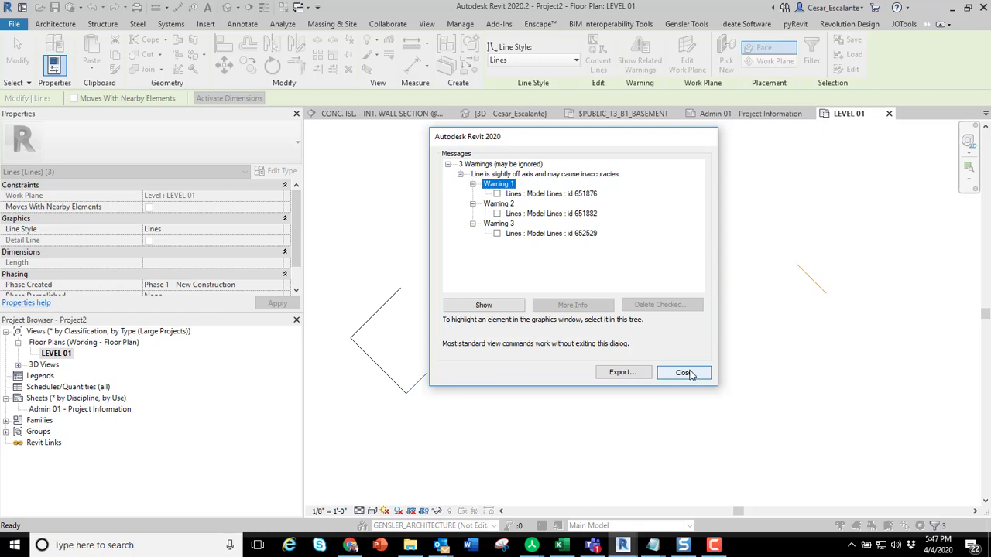
click(682, 373)
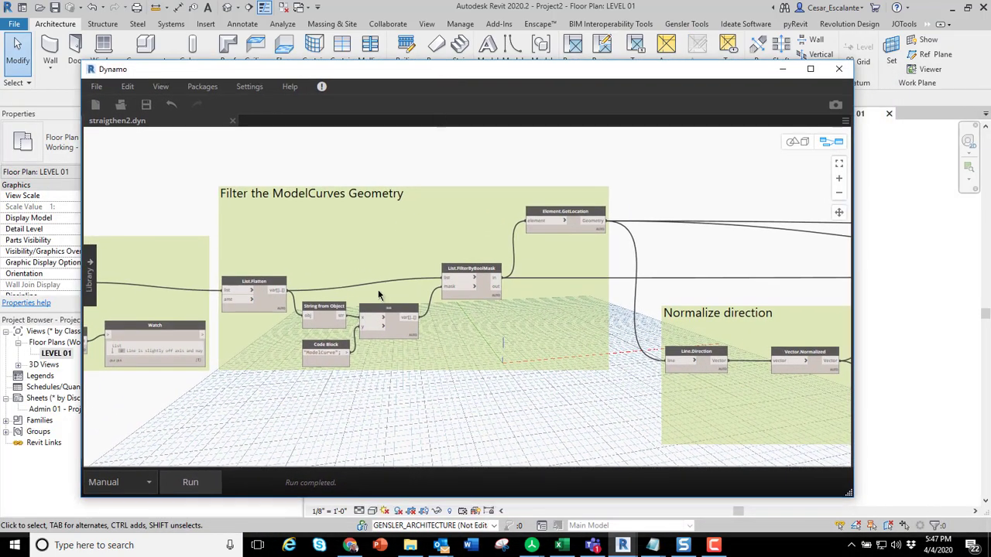
mouse_move(444, 143)
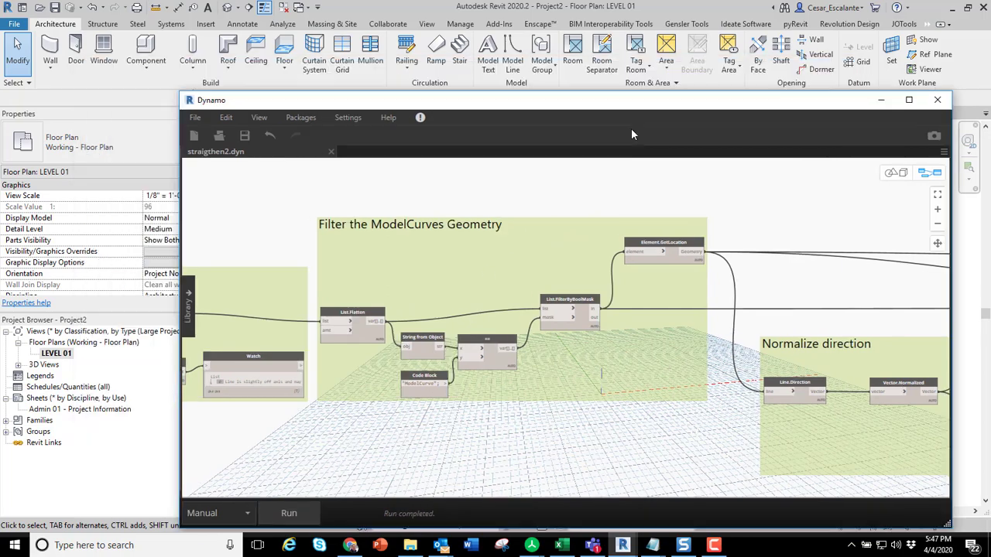
click(938, 99)
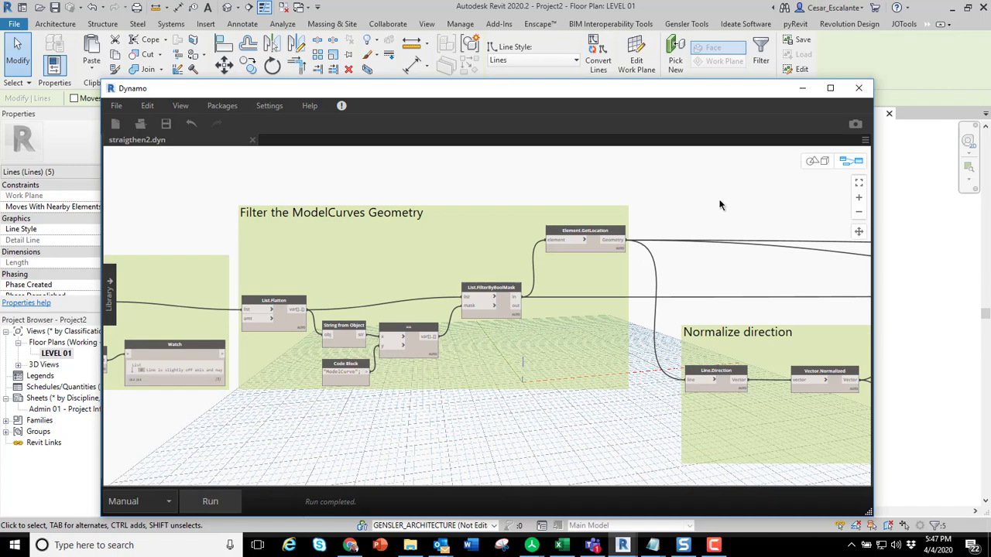
mouse_move(815, 204)
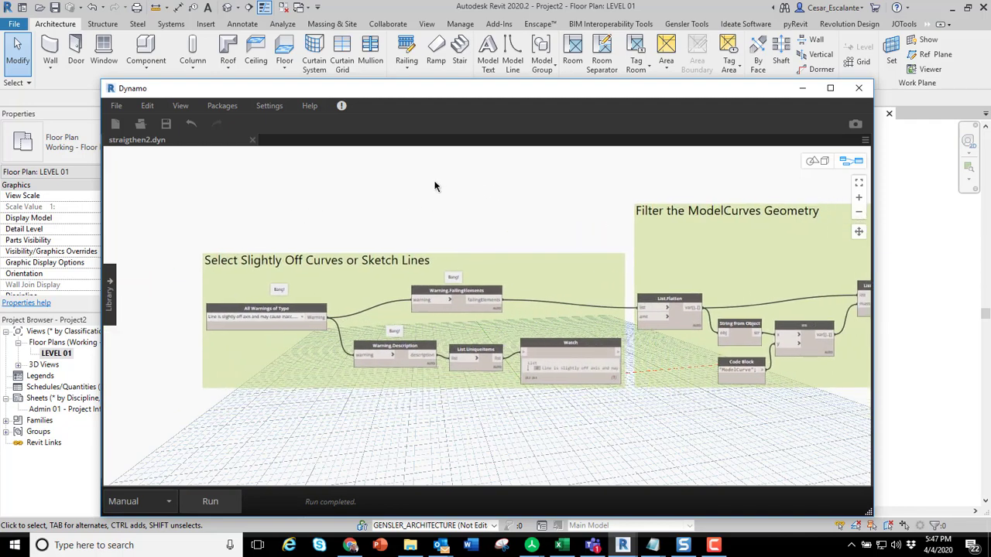
scroll(up, 3)
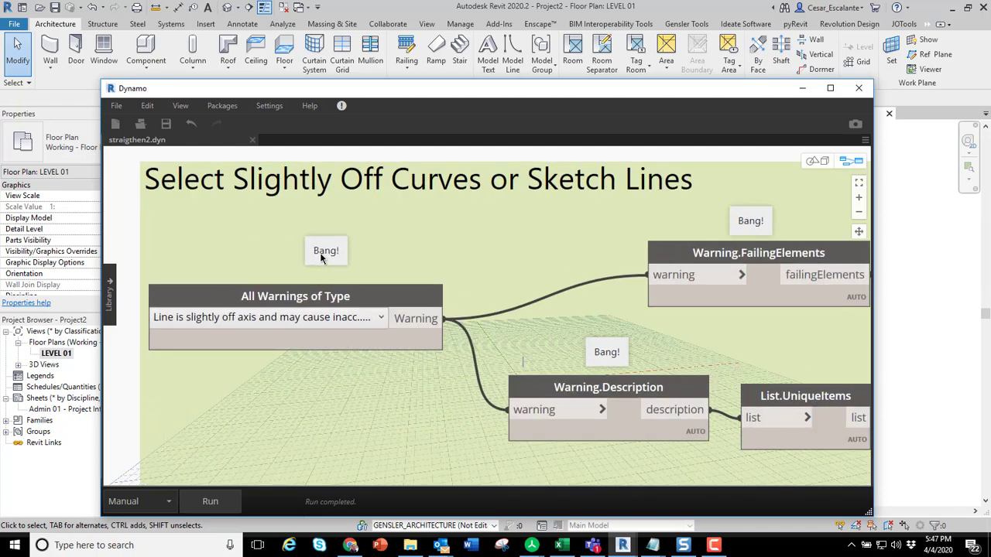
scroll(down, 3)
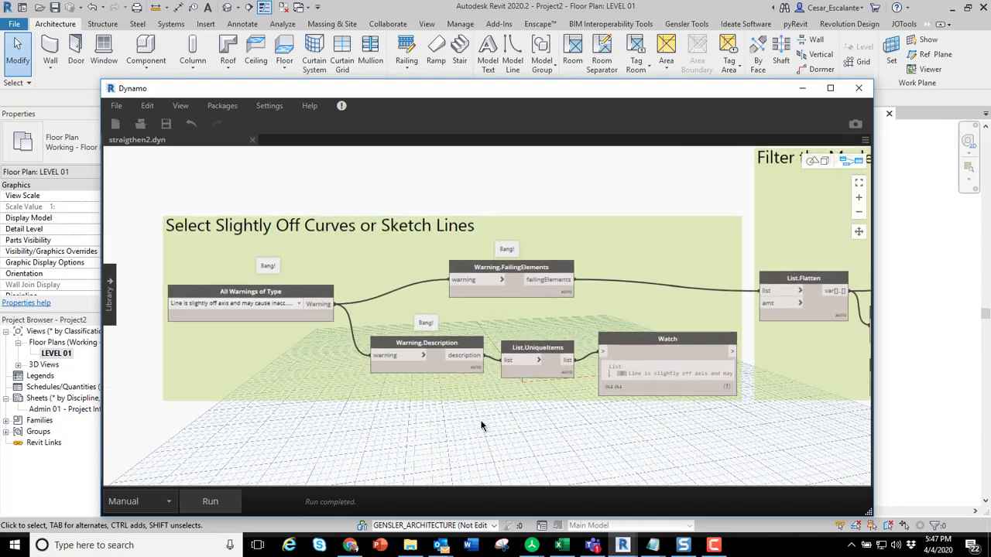
mouse_move(468, 421)
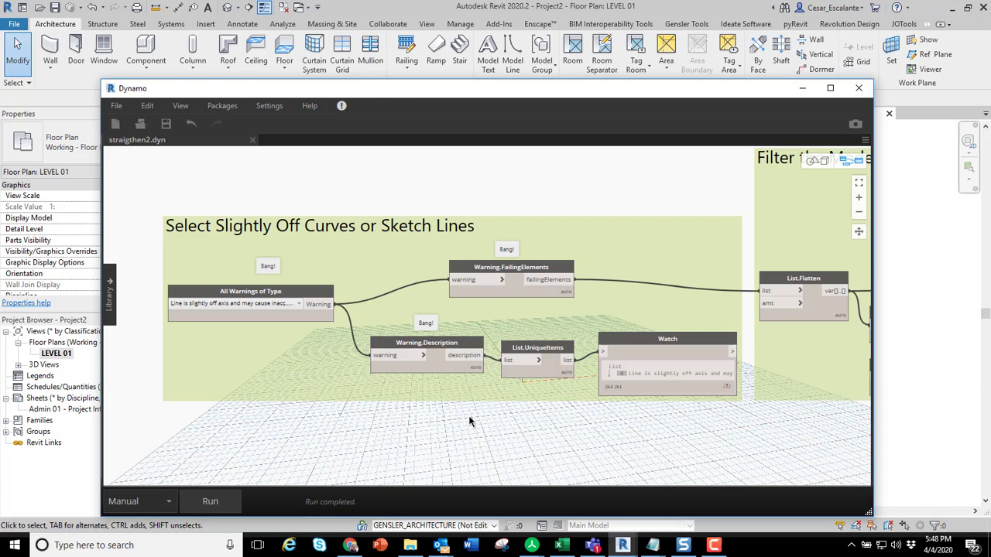
mouse_move(281, 322)
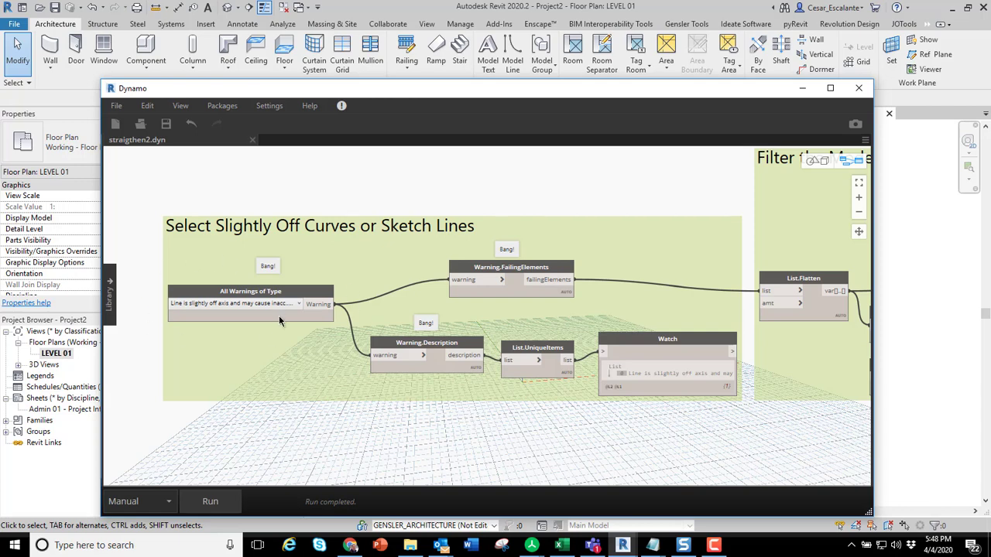
mouse_move(321, 340)
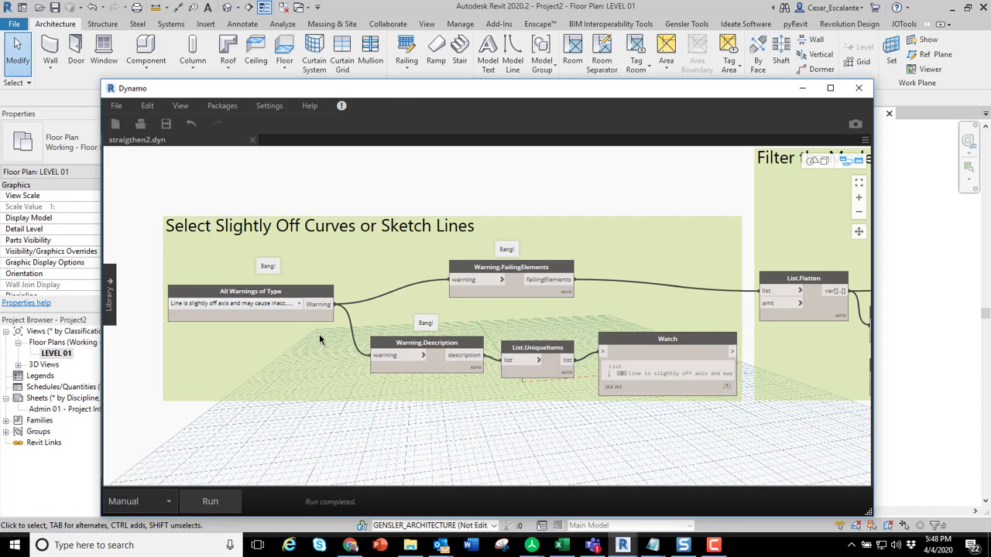
click(233, 303)
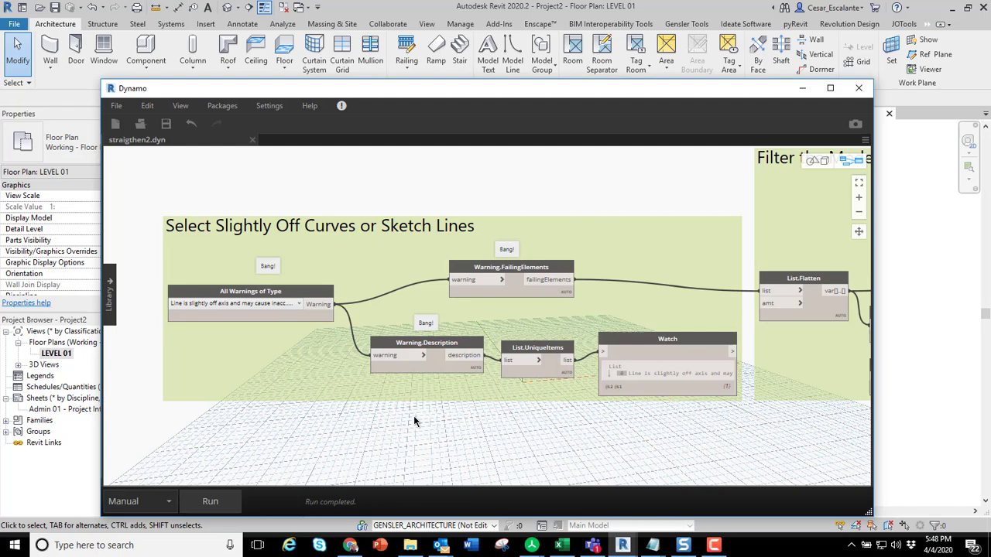
mouse_move(544, 431)
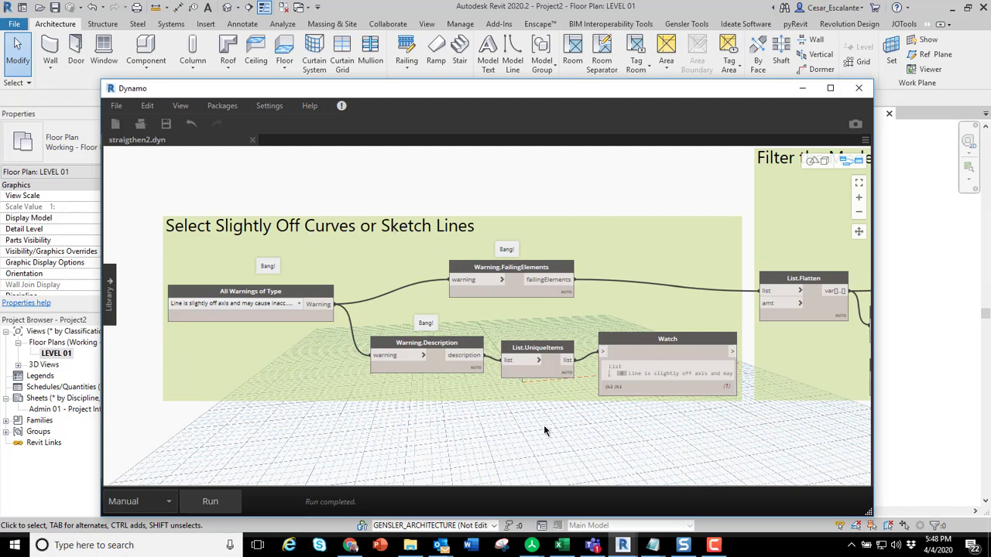
mouse_move(619, 420)
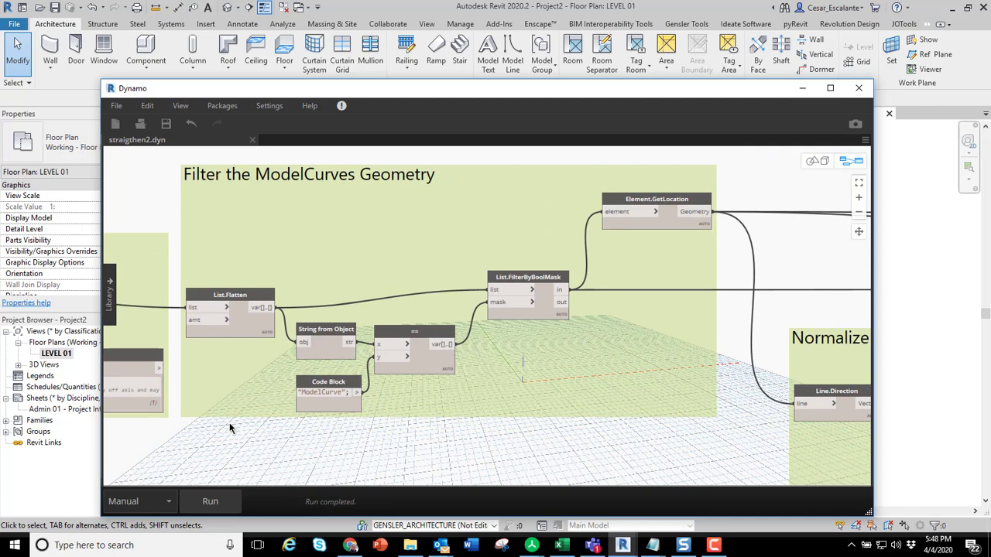
mouse_move(303, 421)
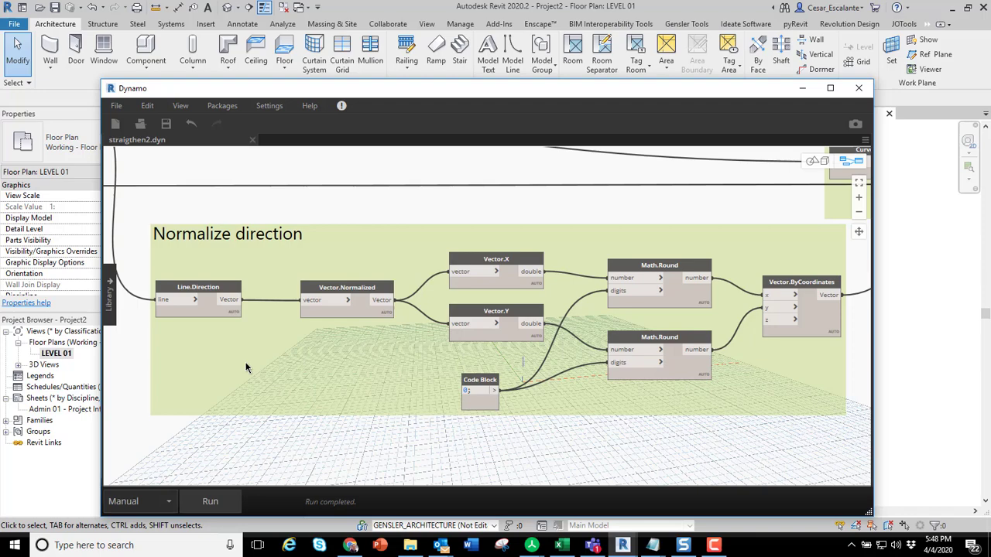
mouse_move(792, 418)
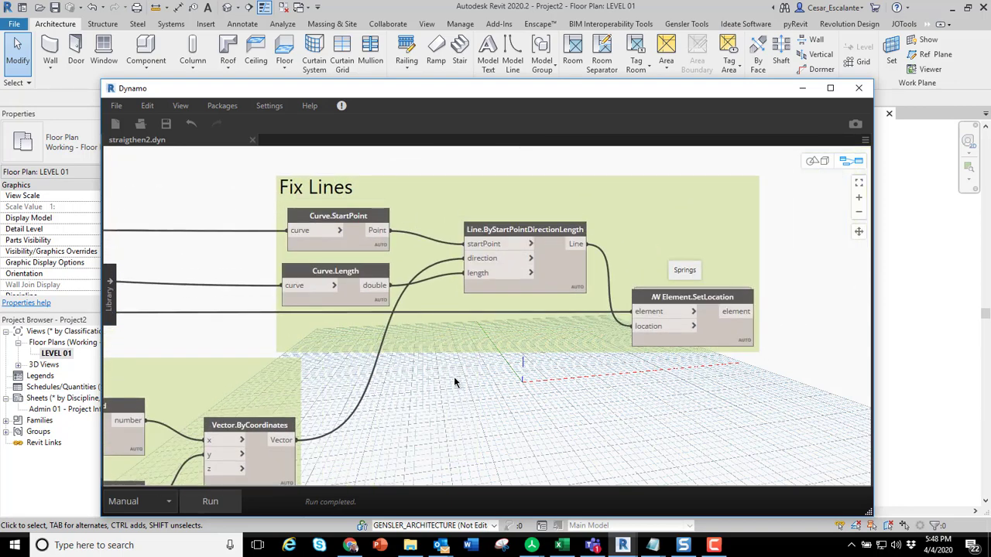
mouse_move(425, 362)
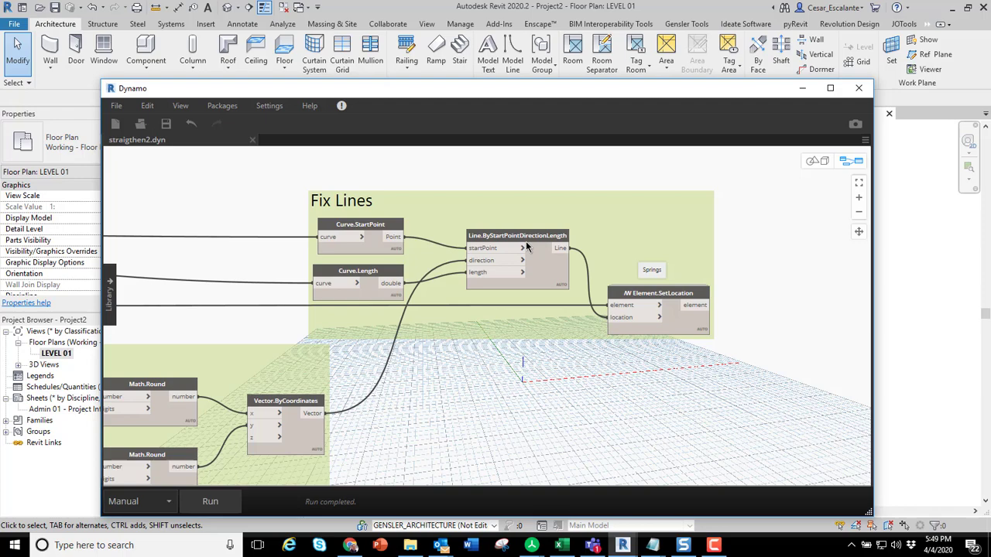
scroll(up, 3)
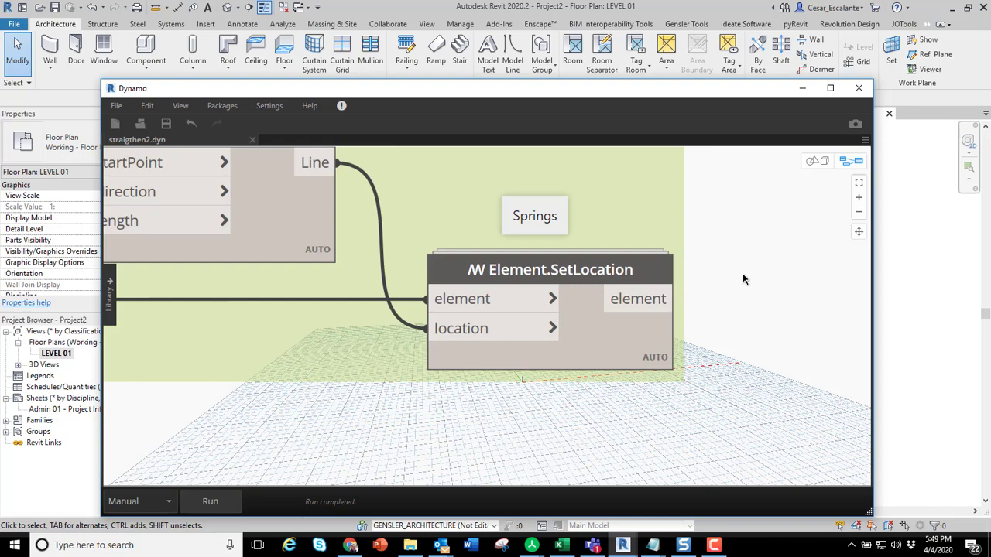
mouse_move(727, 248)
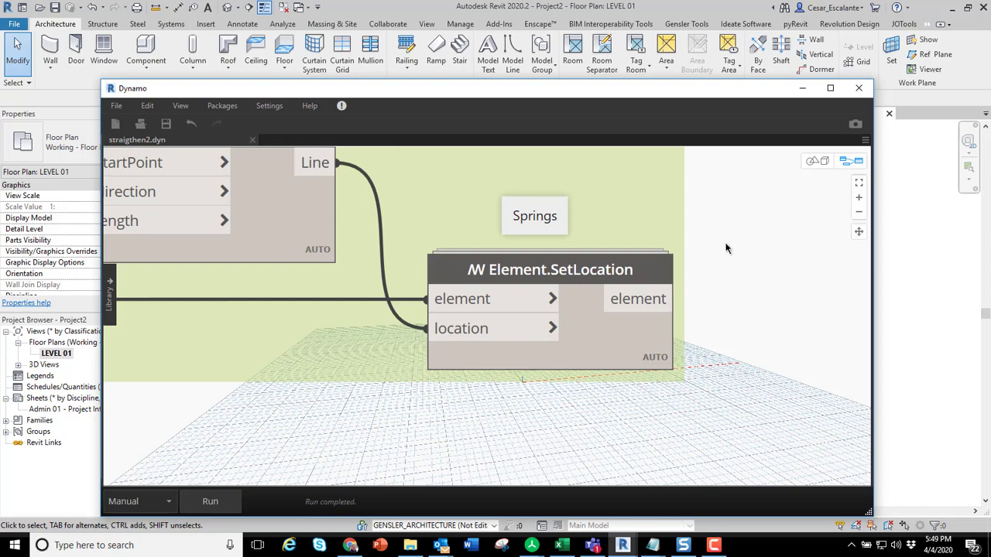
mouse_move(598, 96)
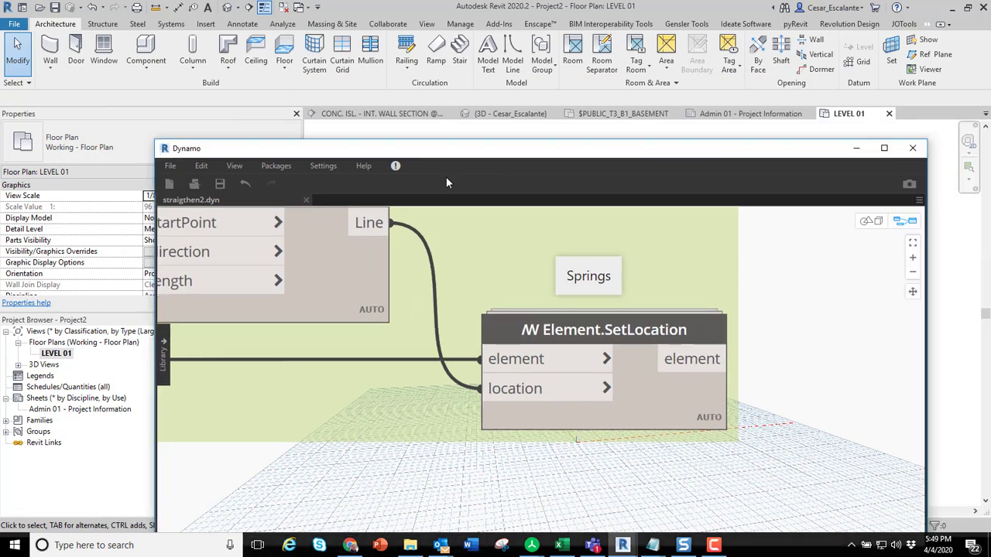
- Rotate the diagonal model line in the Level 01 plan by 0.01 degrees
click(912, 148)
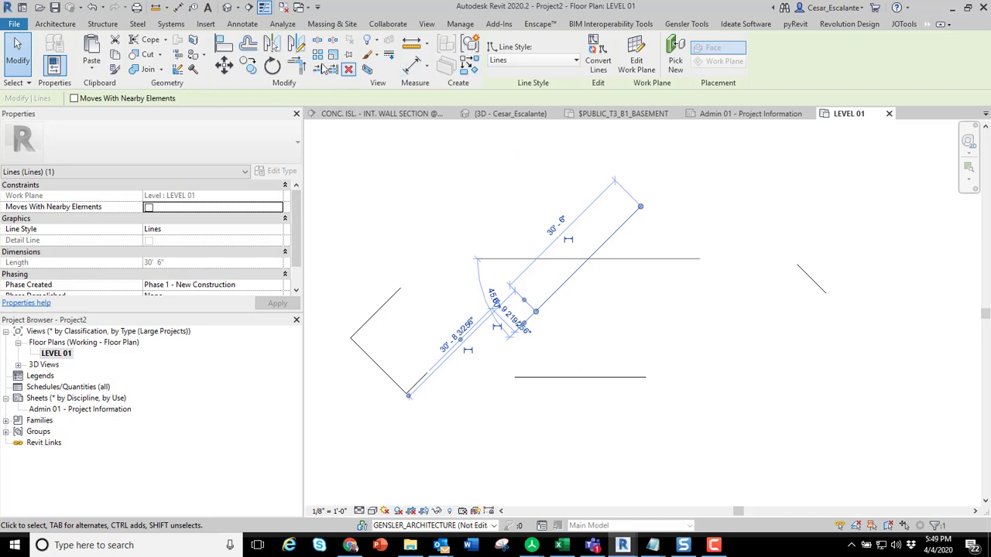
click(271, 66)
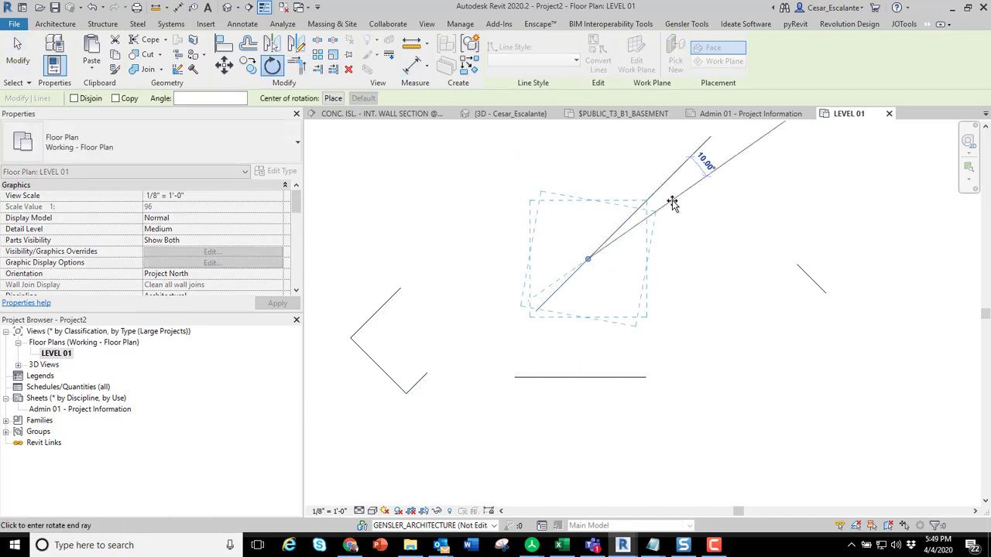
click(668, 202)
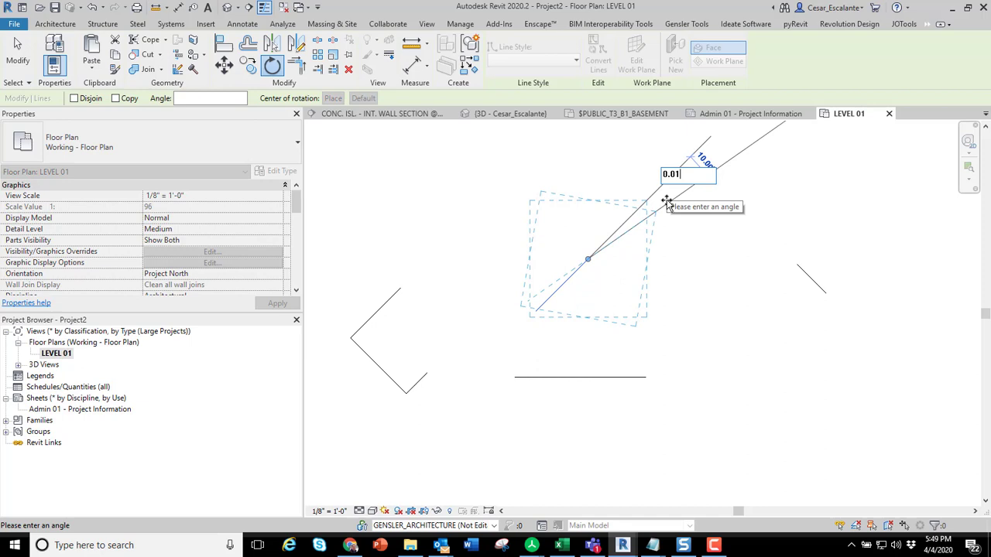
key(Return)
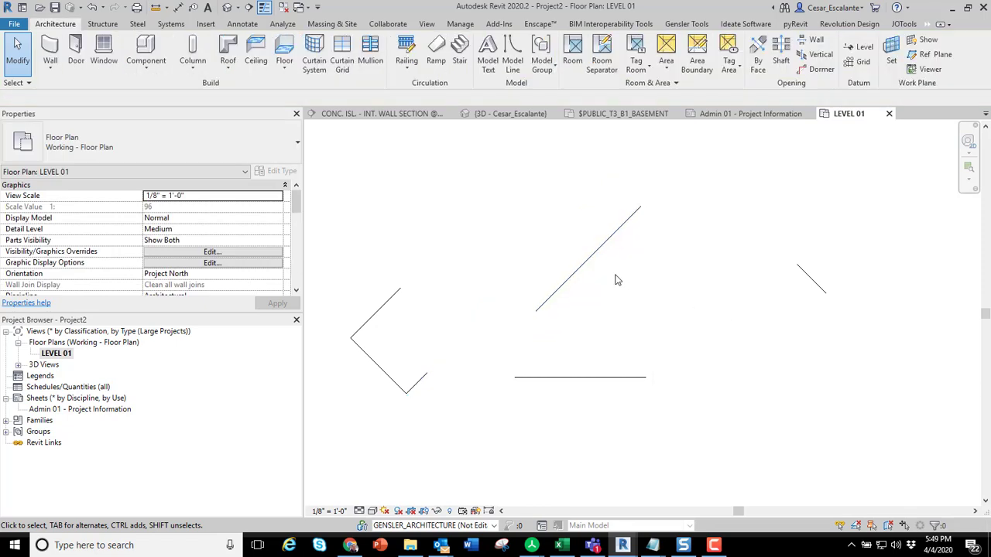
click(589, 255)
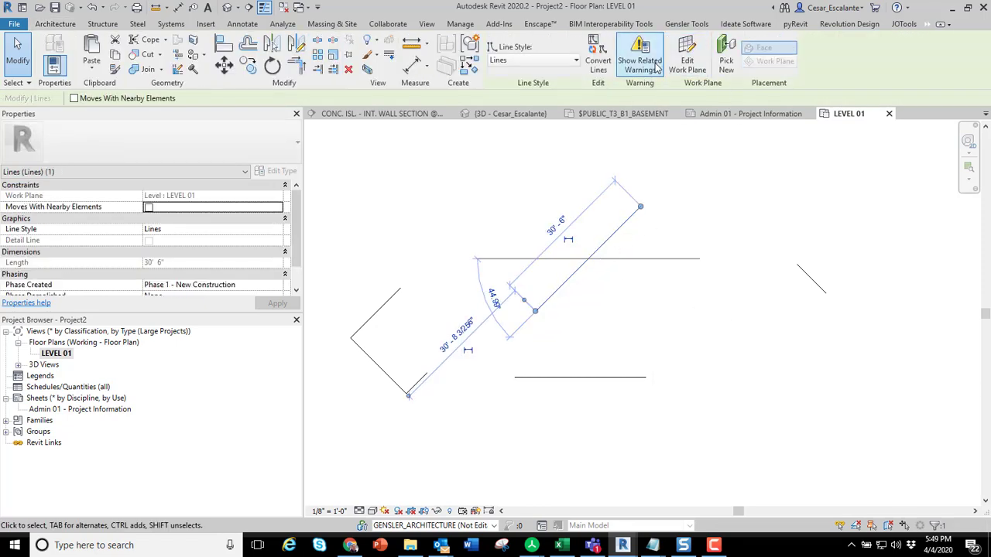
click(640, 54)
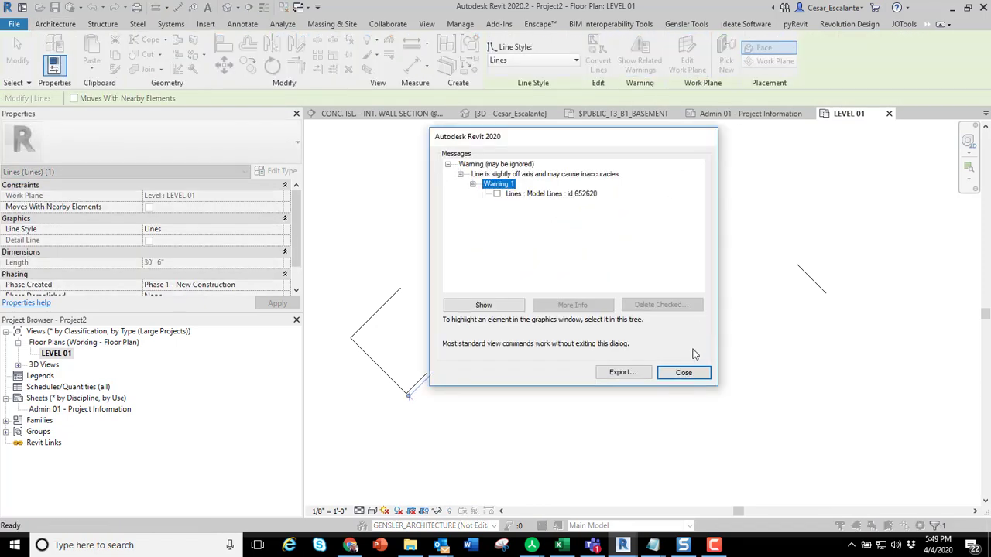
click(684, 373)
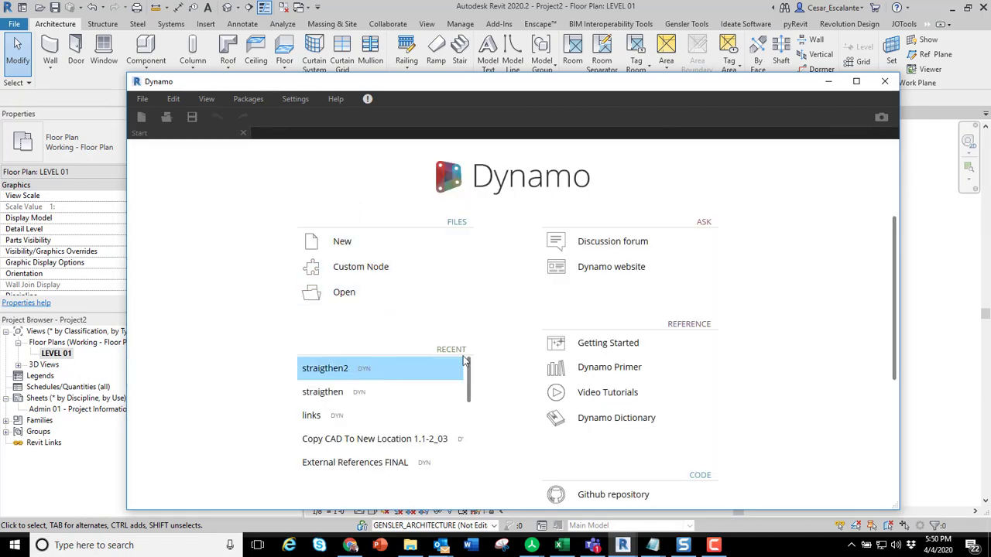
- Reopen straigthen2 from Dynamo's recent files and run it on the Revit model
double_click(325, 368)
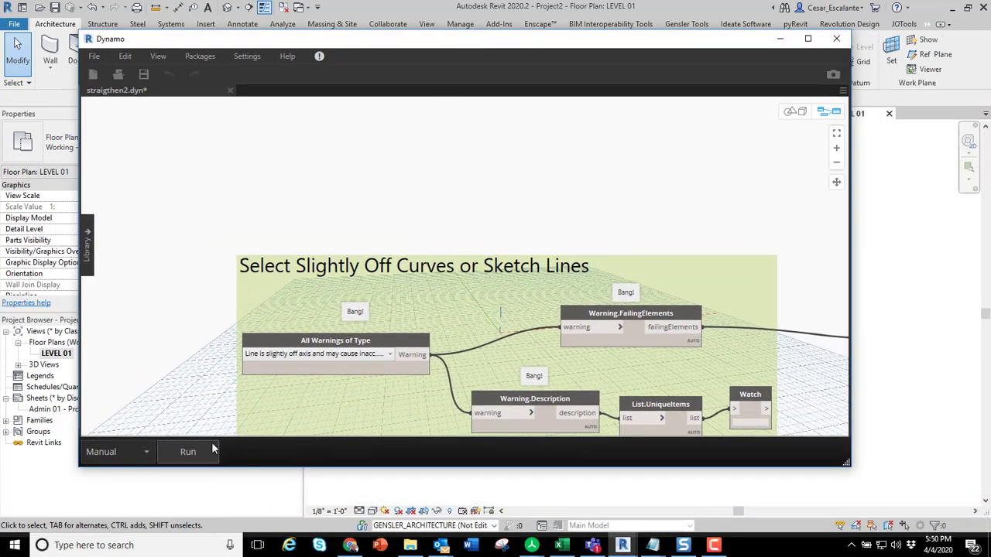
click(187, 451)
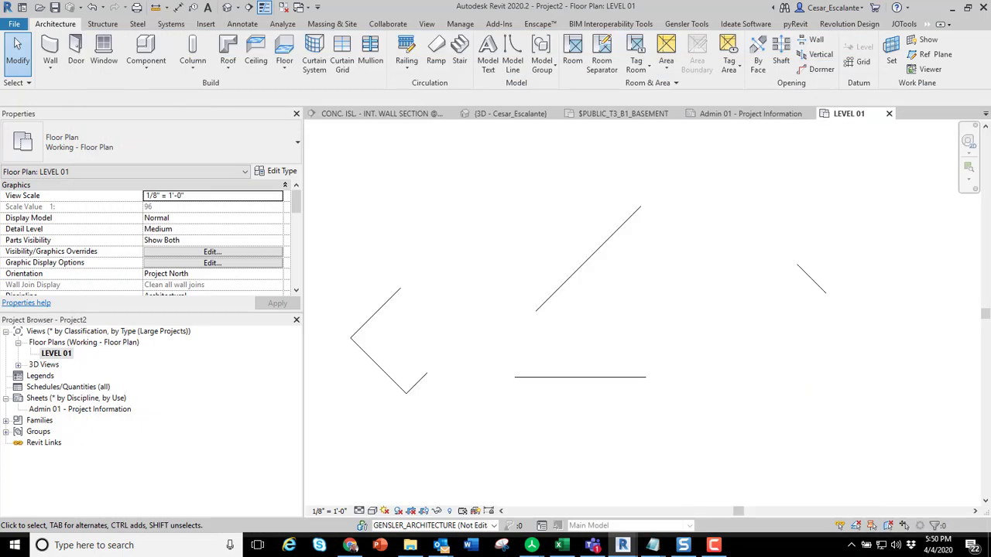
click(587, 259)
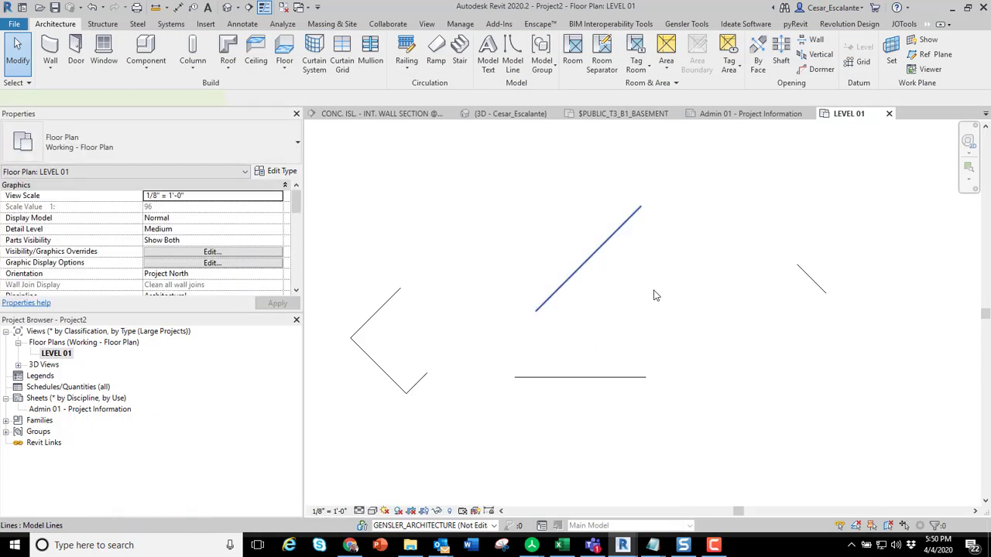
click(588, 259)
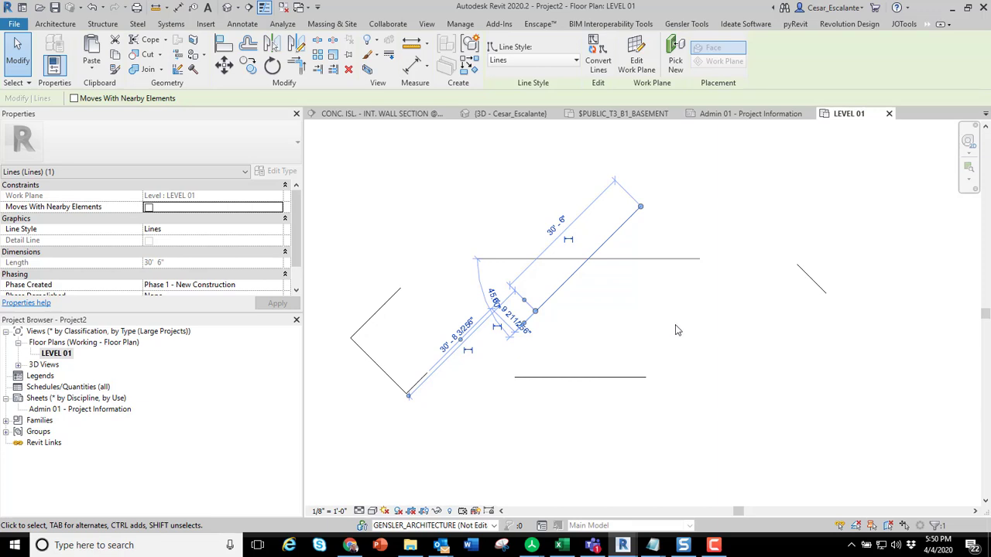
mouse_move(786, 497)
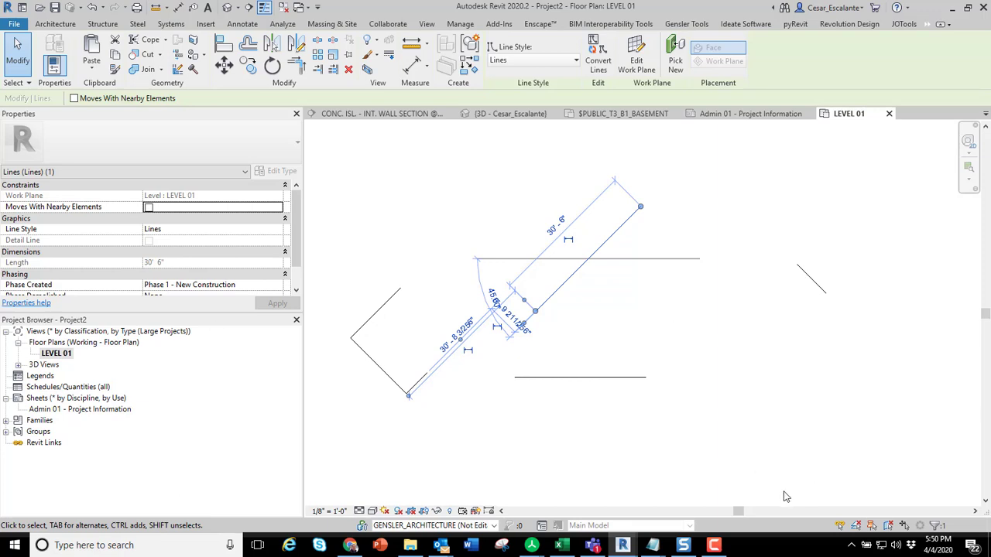